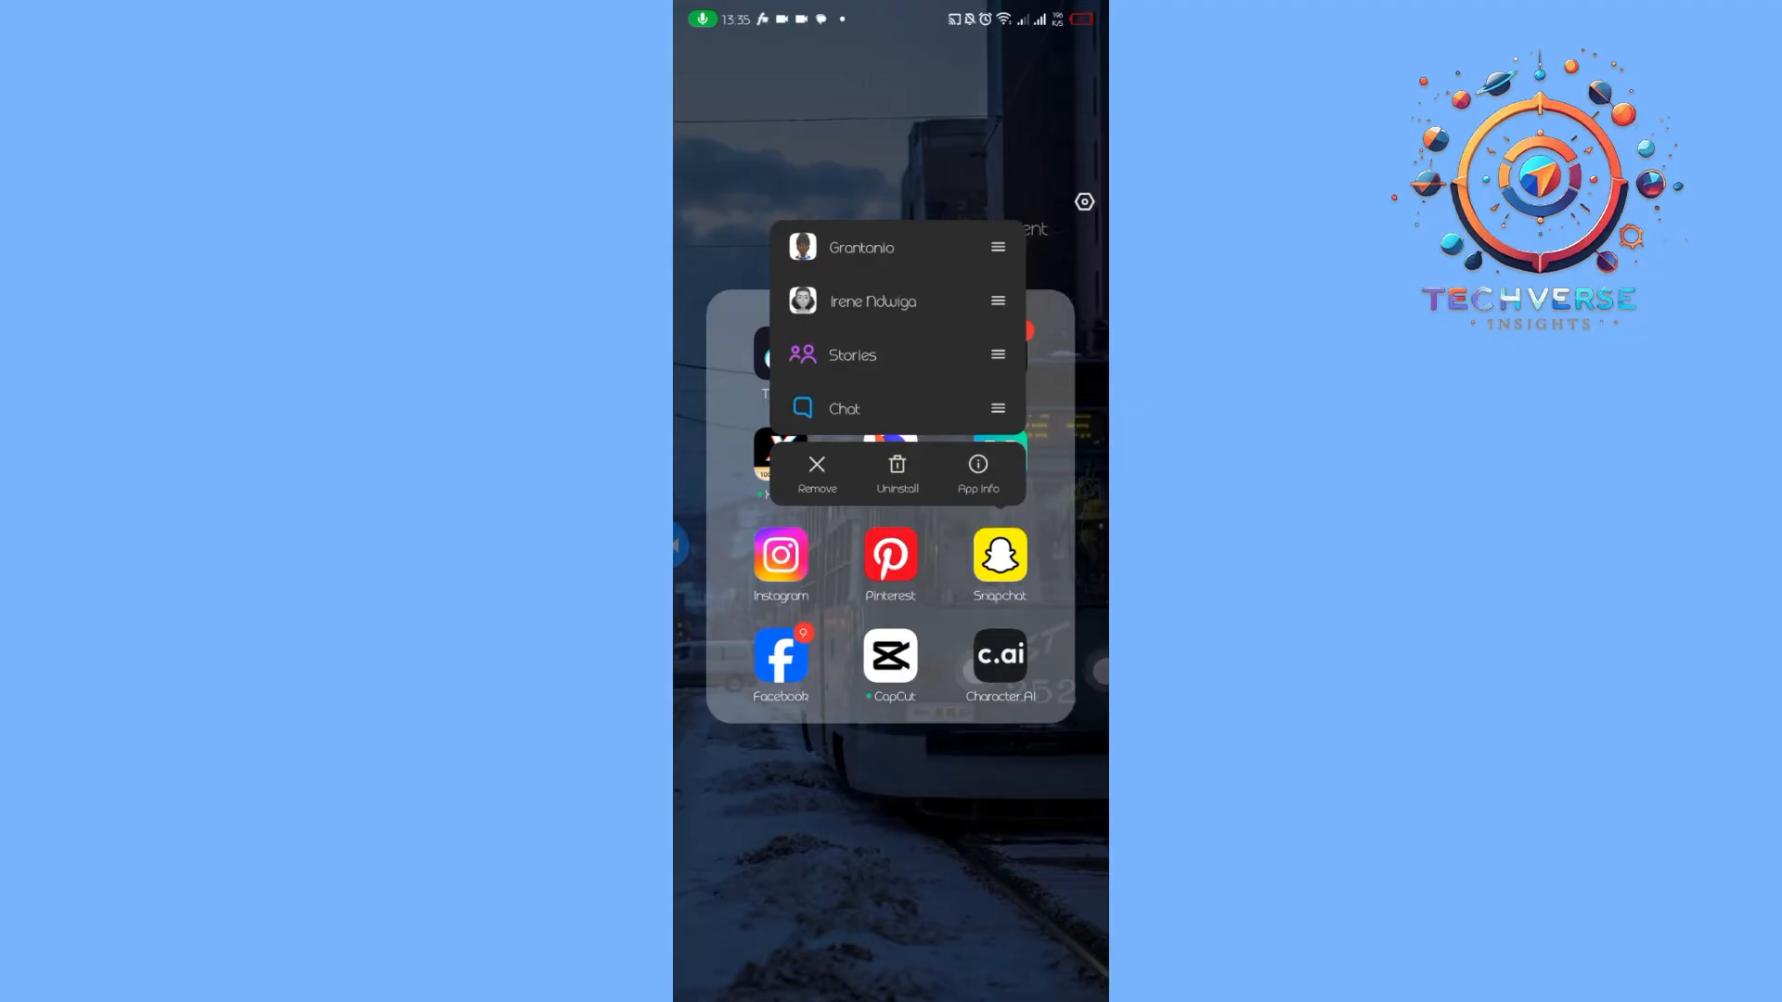
# - Open Snapchat's App info from the launcher to reach its permissions list
pyautogui.click(976, 474)
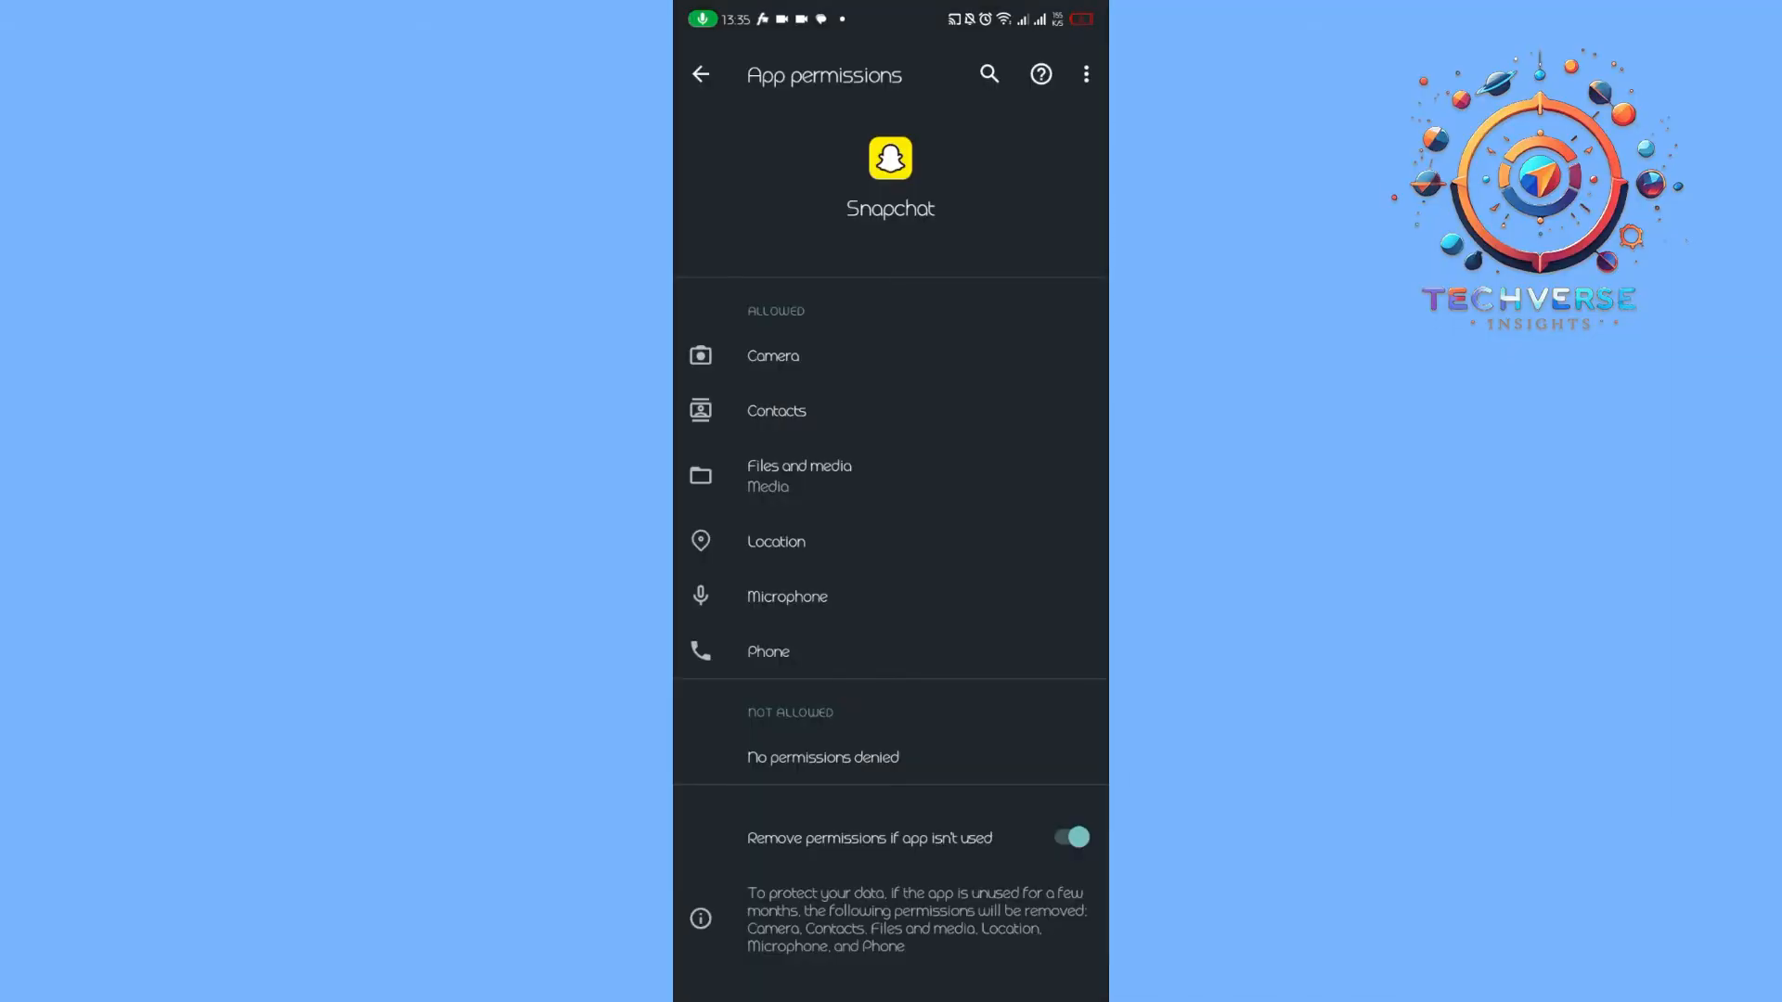
# - Change Snapchat's Camera permission to Don't allow and return to App info
pyautogui.click(773, 355)
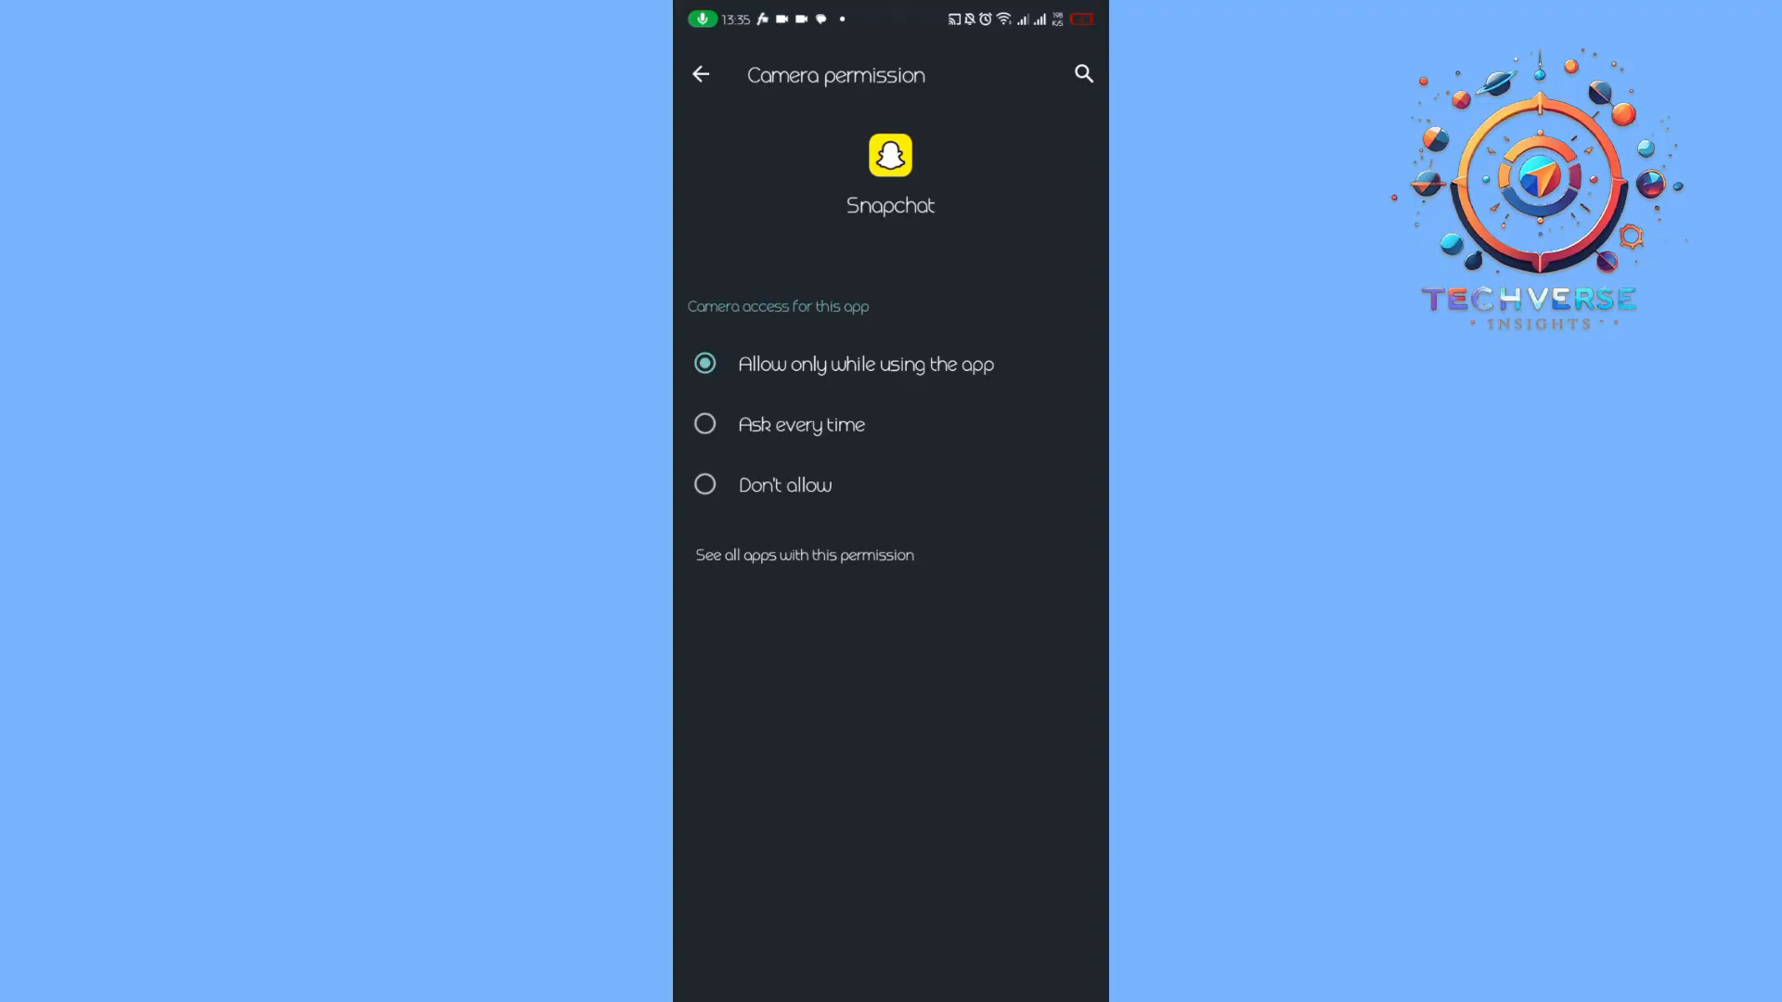
pyautogui.click(704, 484)
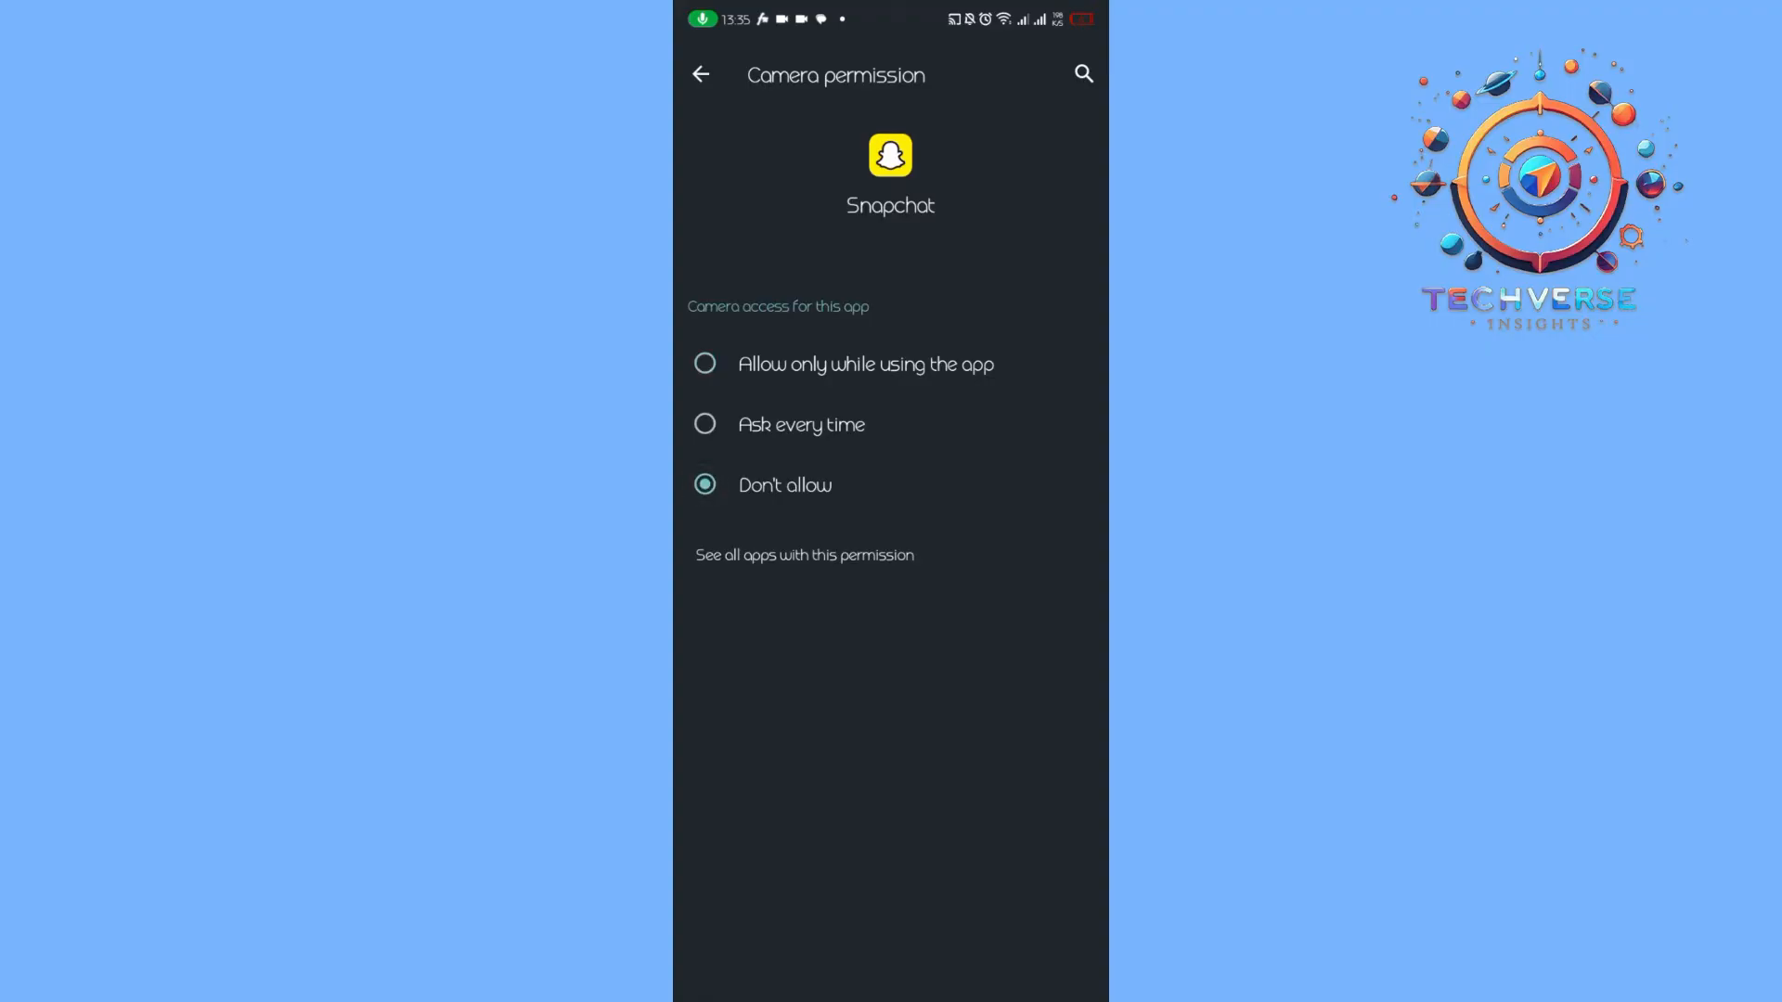
pyautogui.click(700, 74)
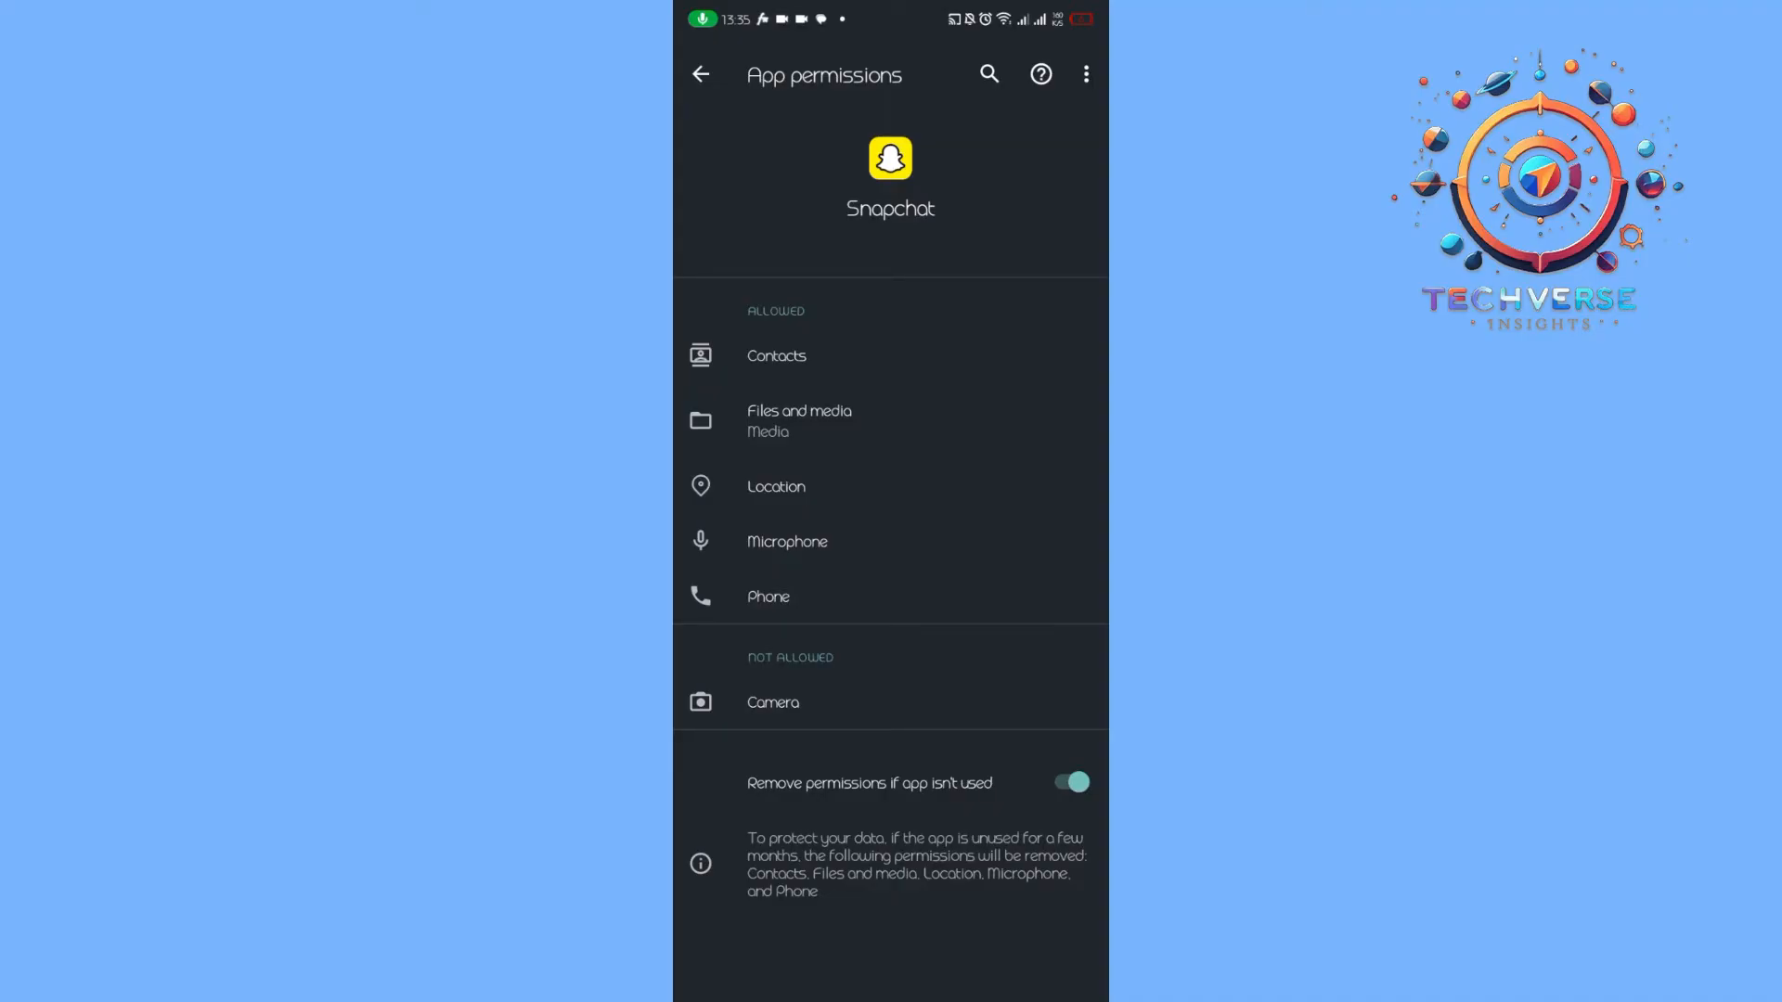
pyautogui.click(700, 74)
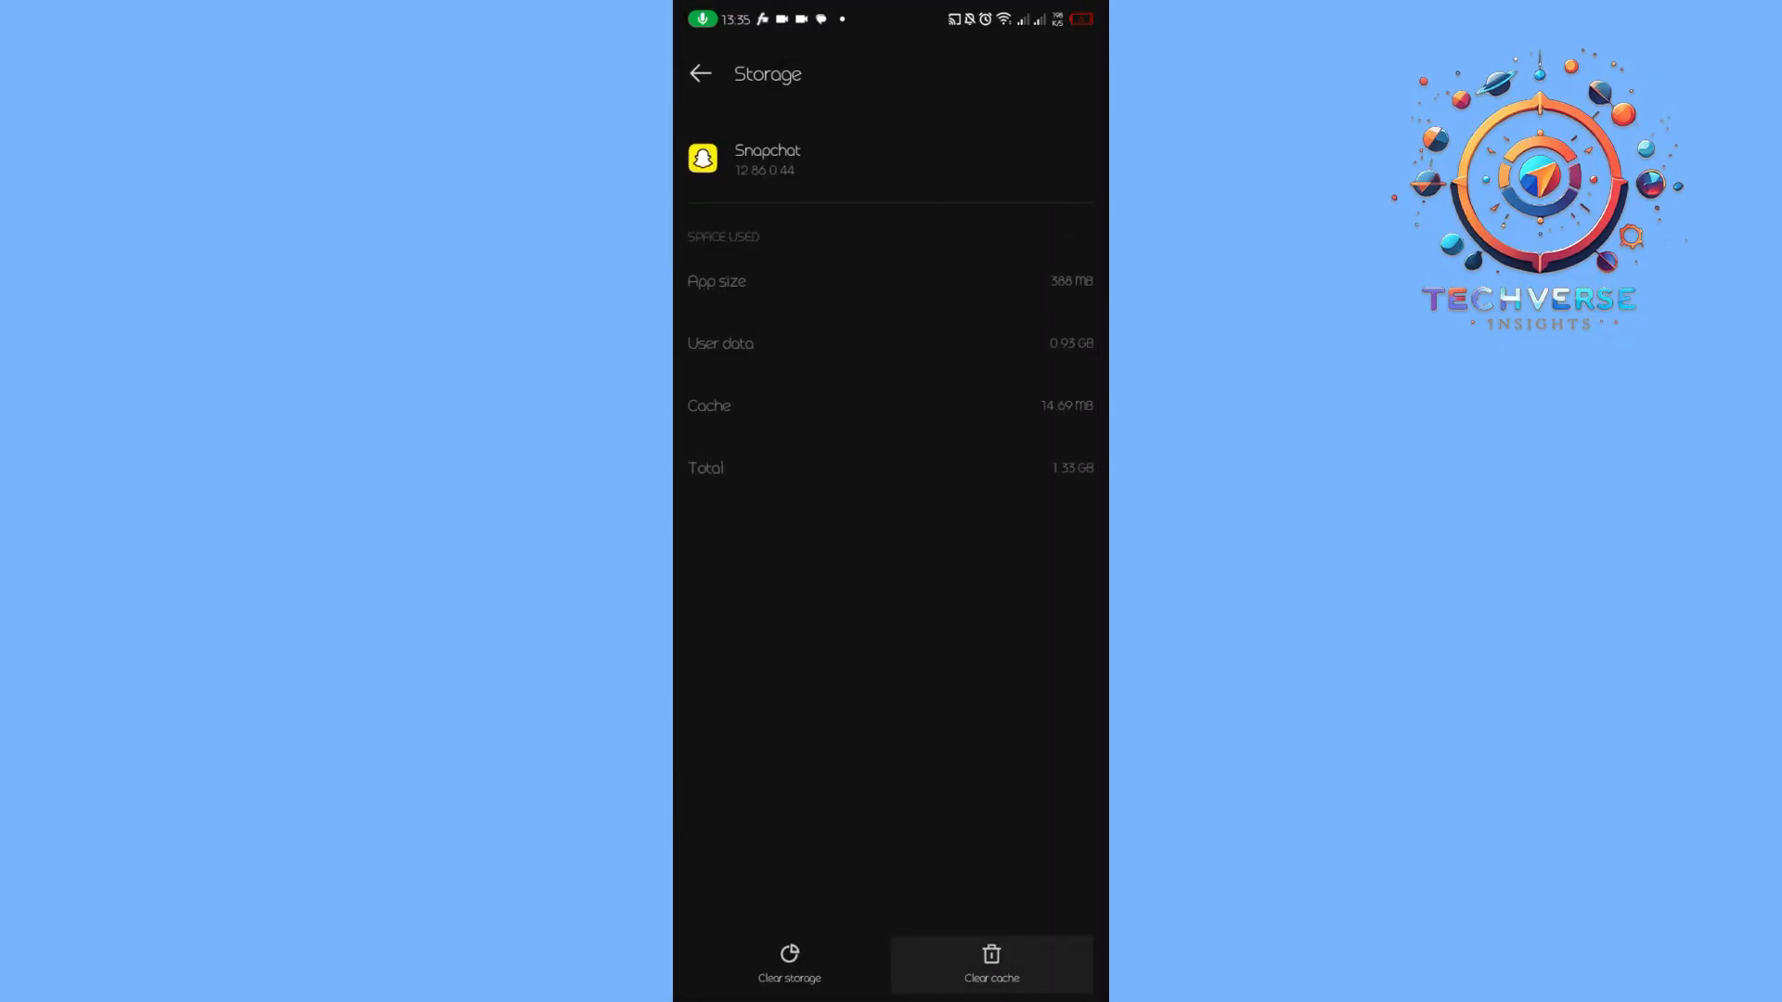
# - Clear Snapchat's cache from its Storage & cache page
pyautogui.click(700, 73)
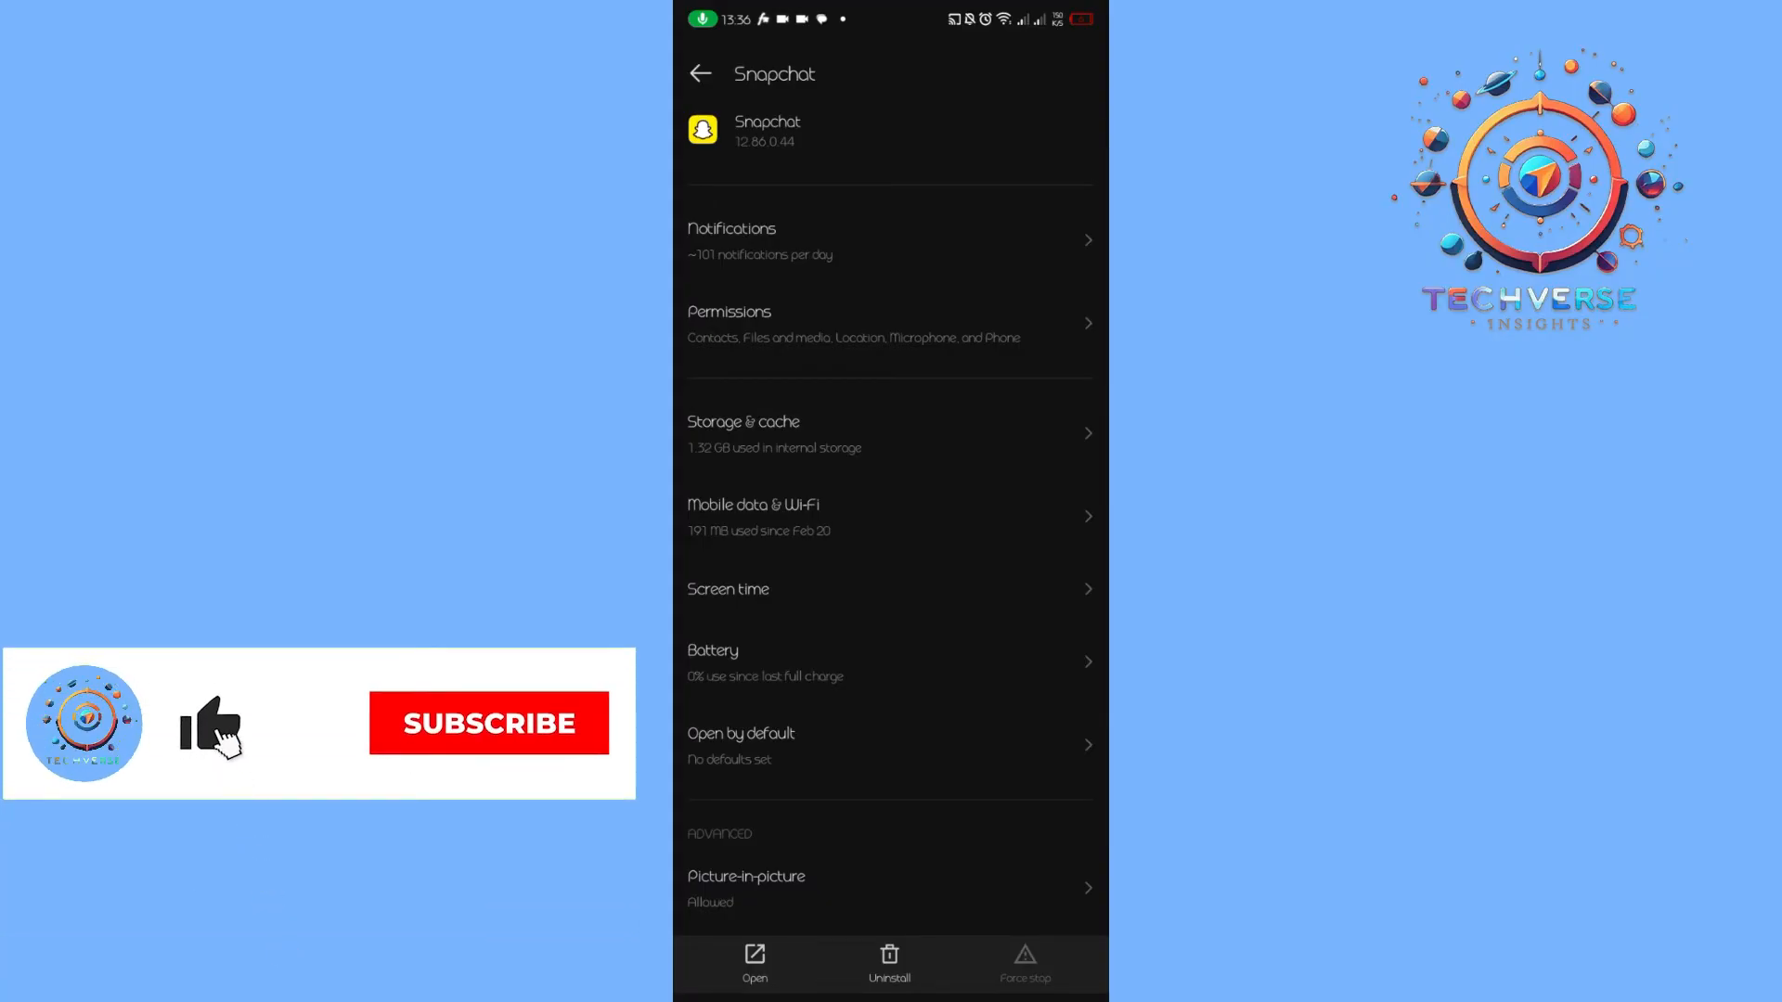
pyautogui.click(487, 723)
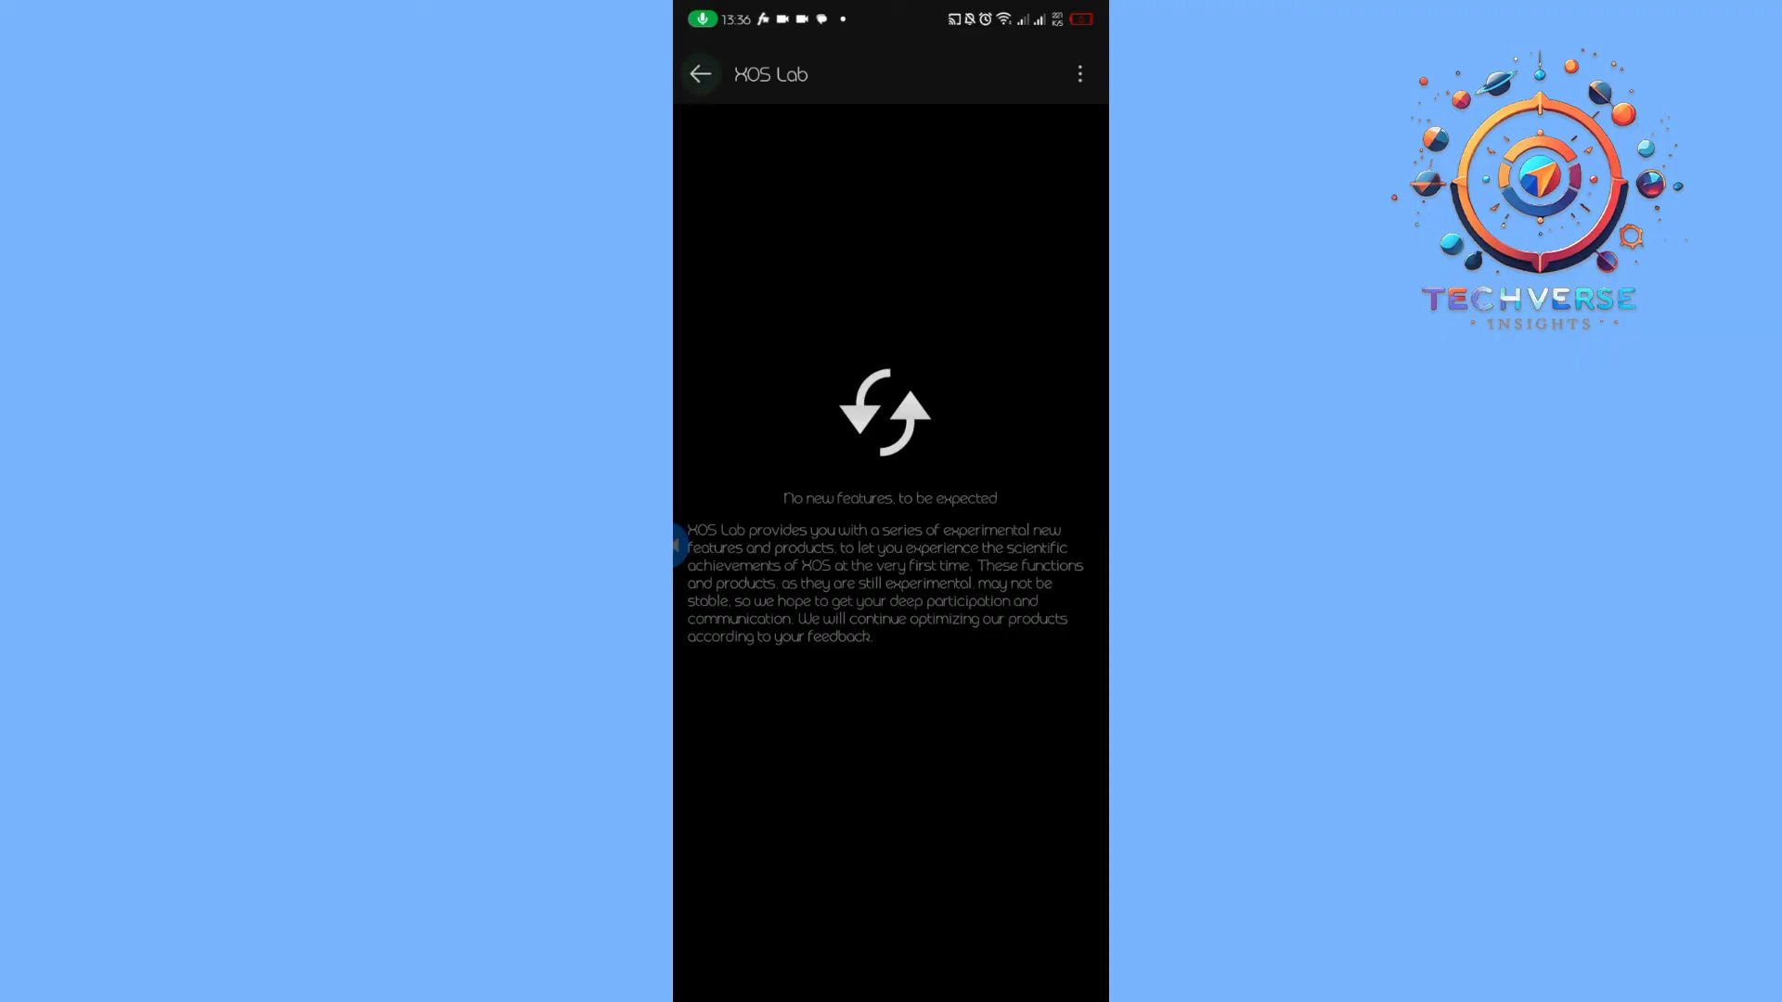
# - Confirm XOS Lab reports no new features, then leave the update page
pyautogui.click(699, 75)
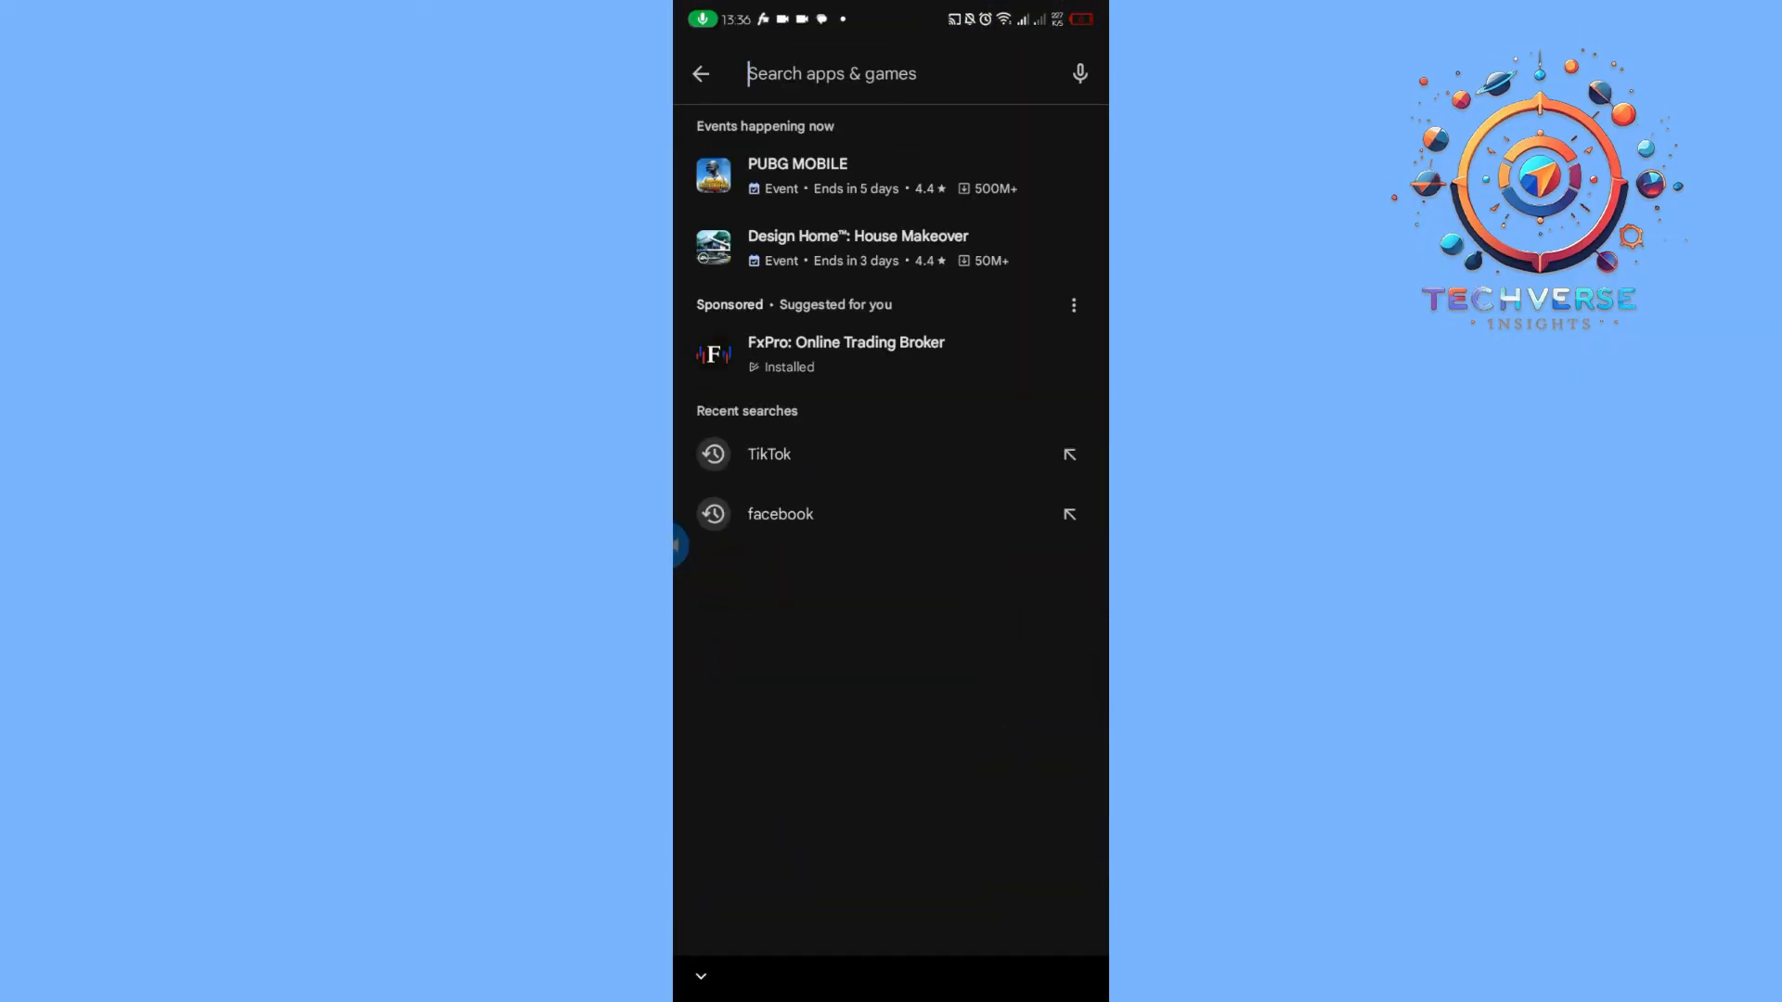
# - Search Play Store for 'Snapchat', confirm no update is offered, and return home
pyautogui.write('Snapchat')
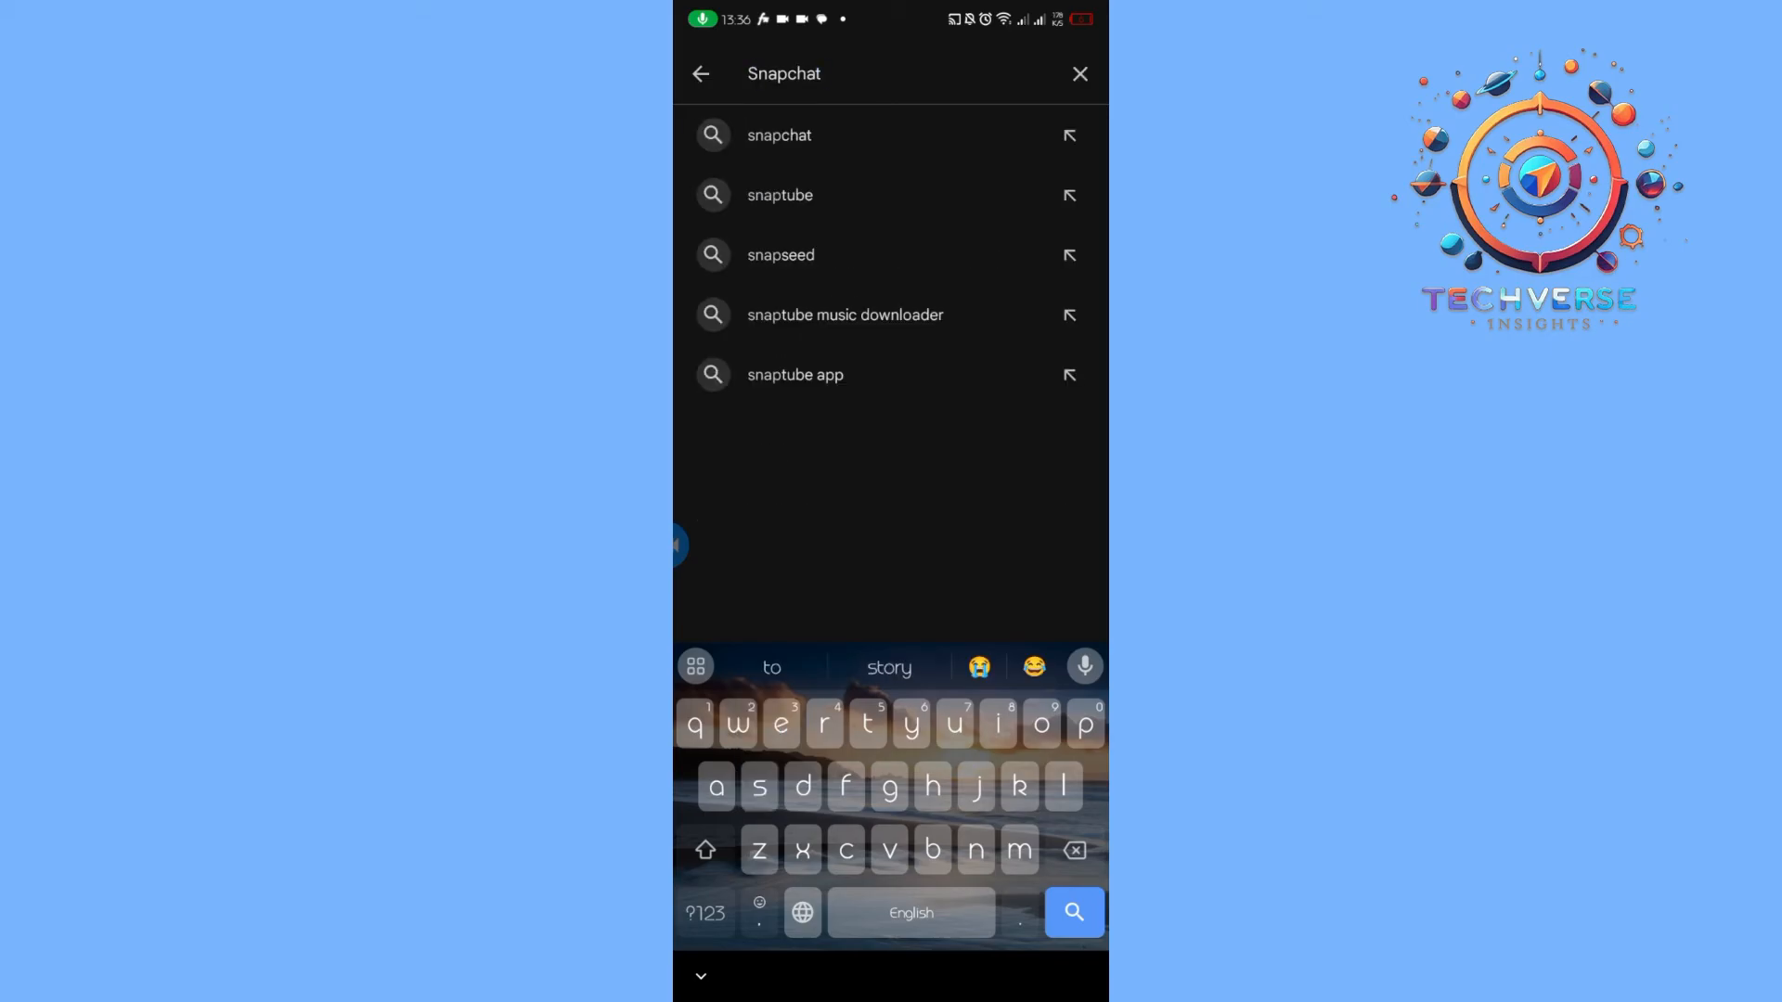
pyautogui.click(780, 133)
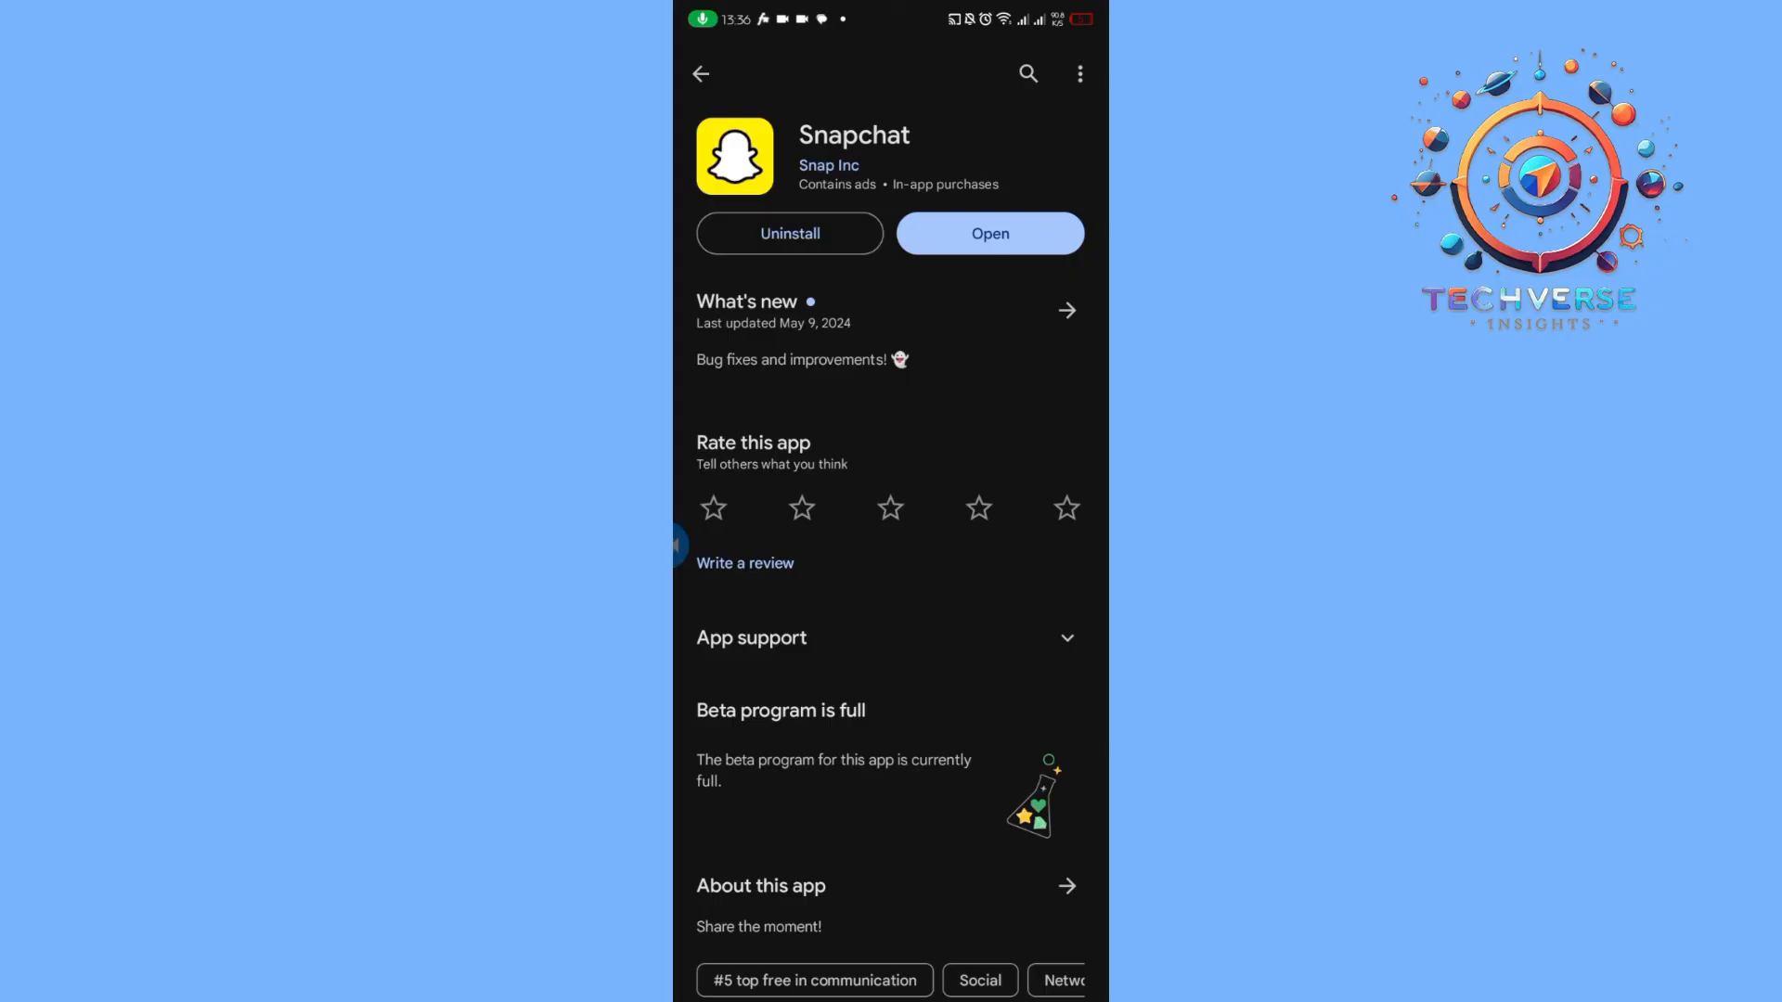
pyautogui.scroll(-3)
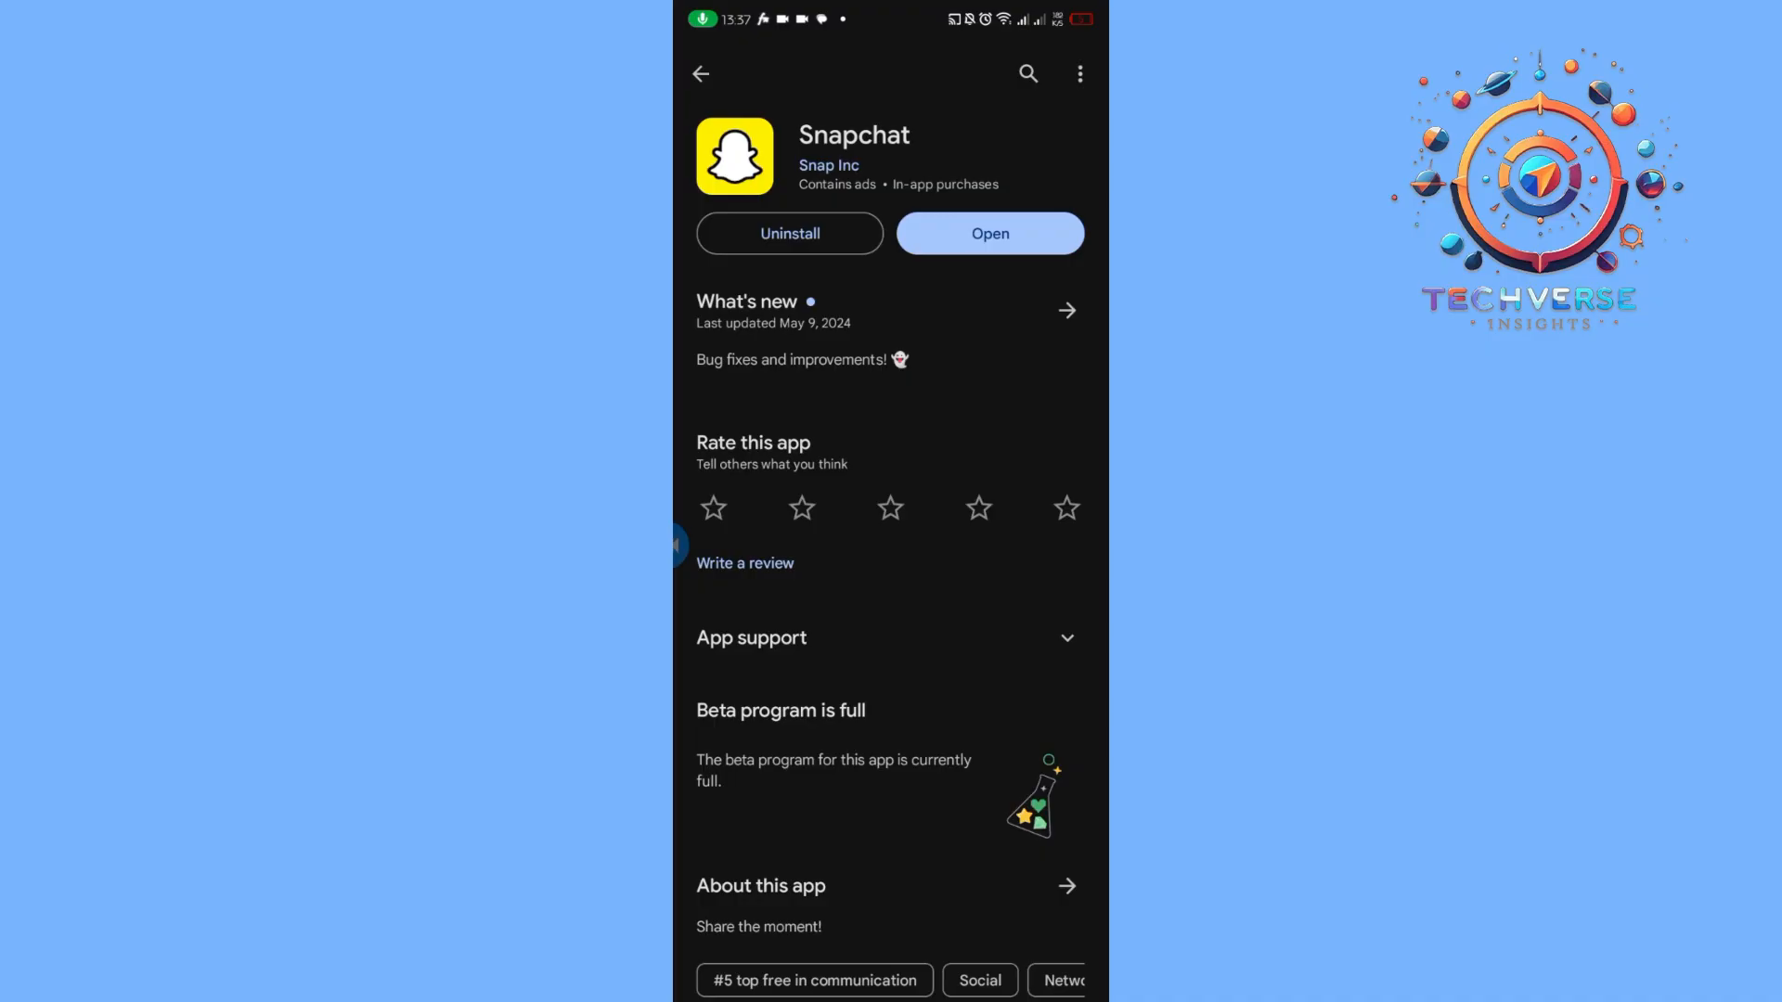
pyautogui.click(700, 72)
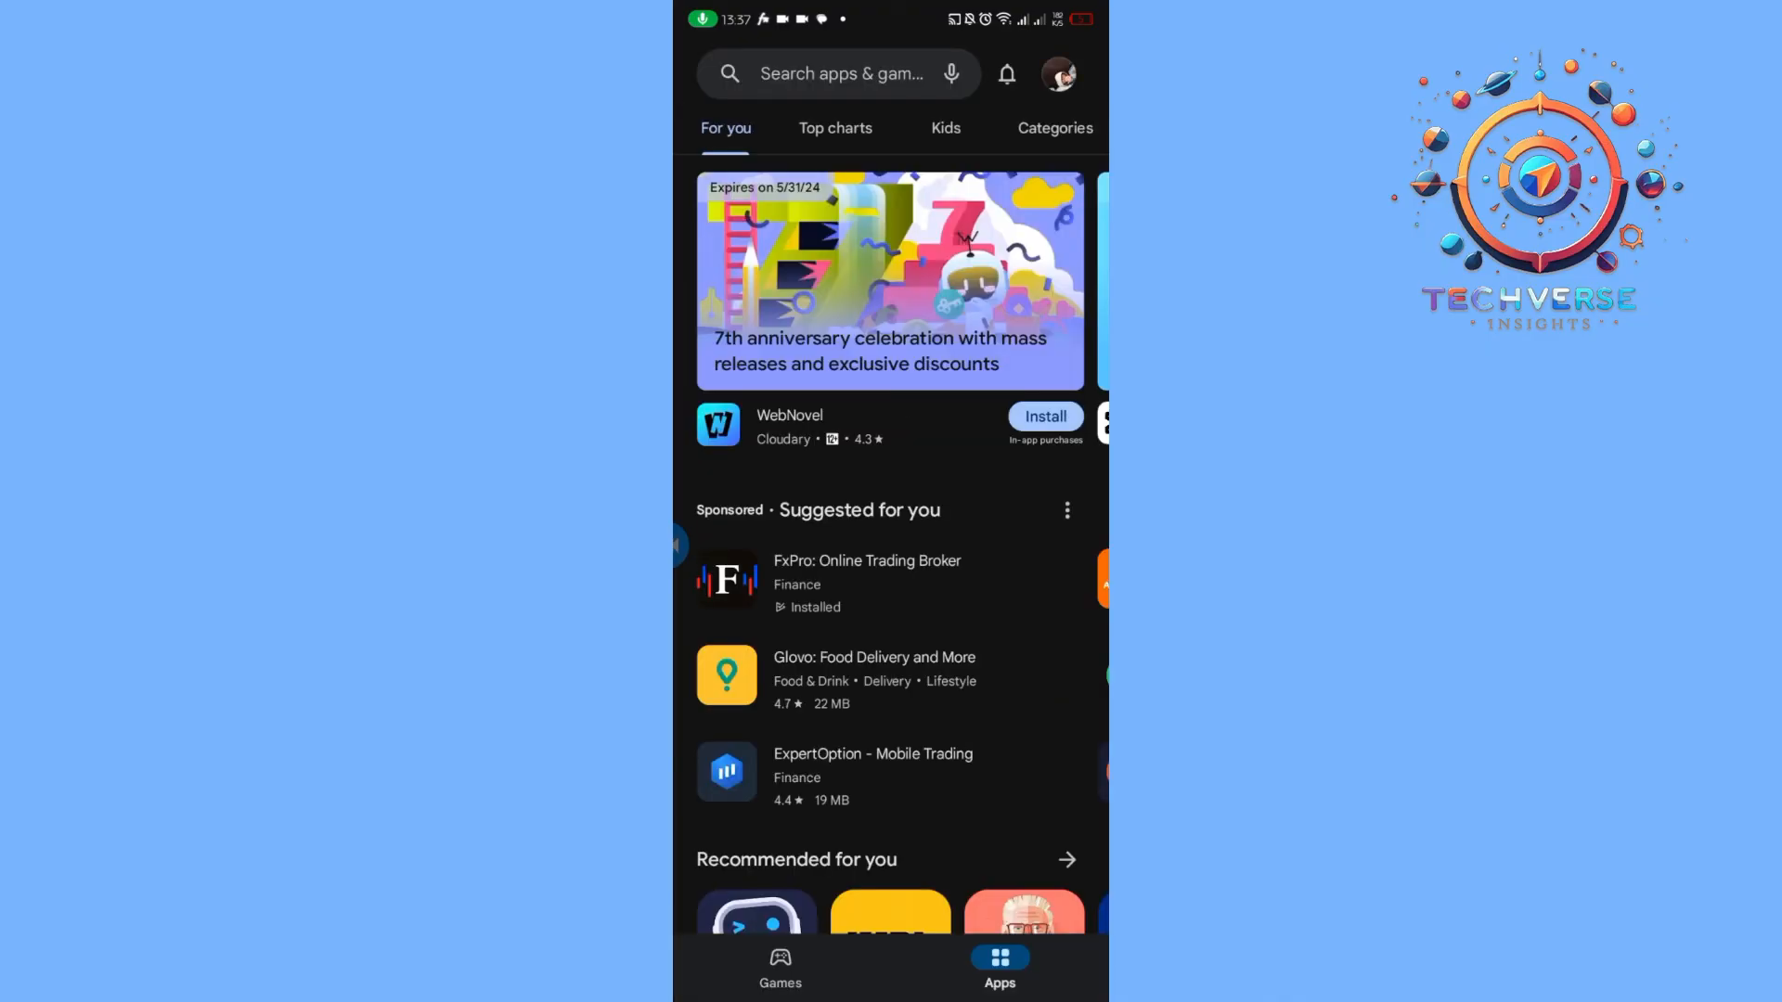